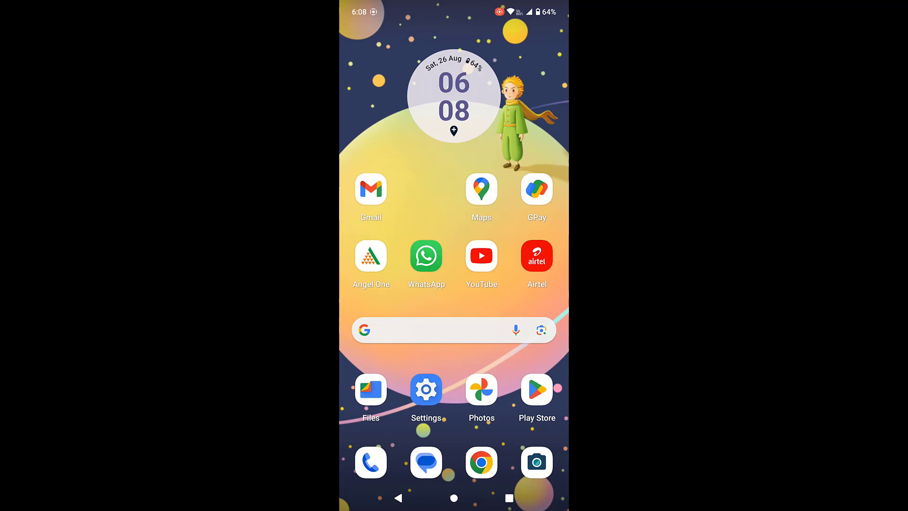
Launch Messages and open Messages settings from the profile icon menu
click(426, 462)
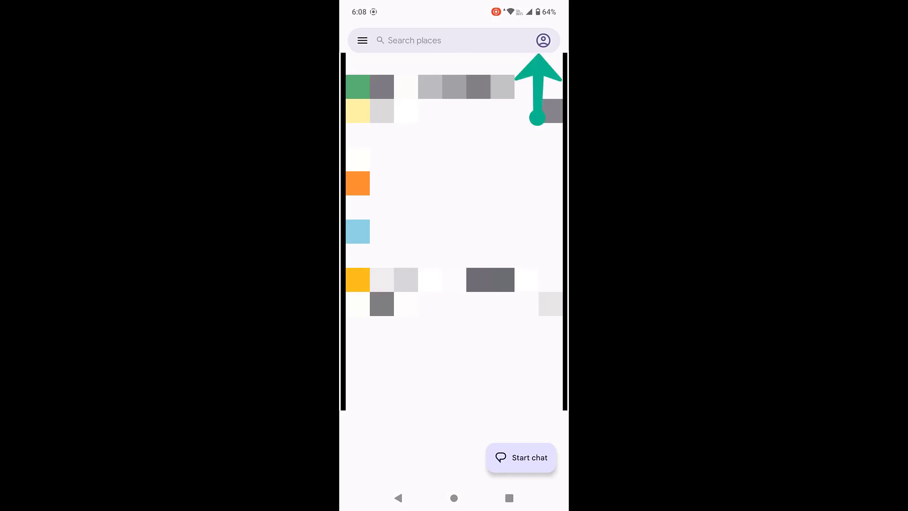
click(542, 40)
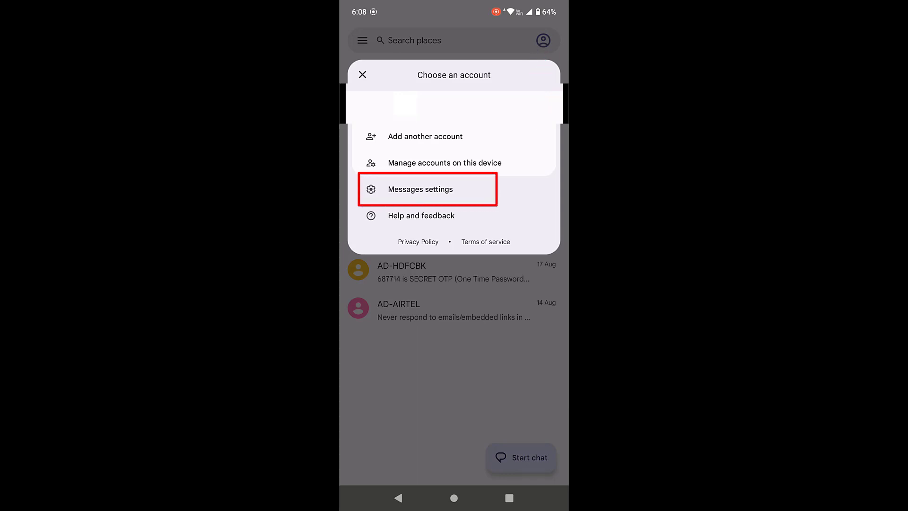
click(420, 189)
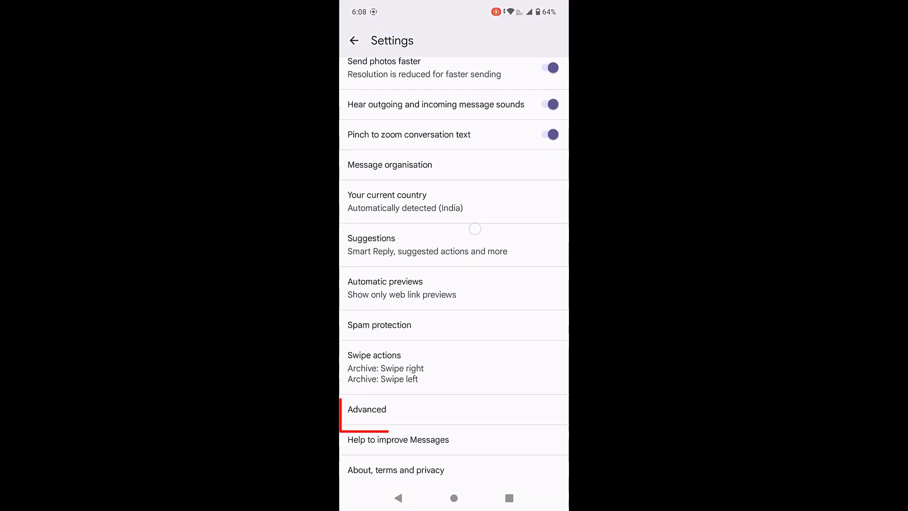
click(367, 408)
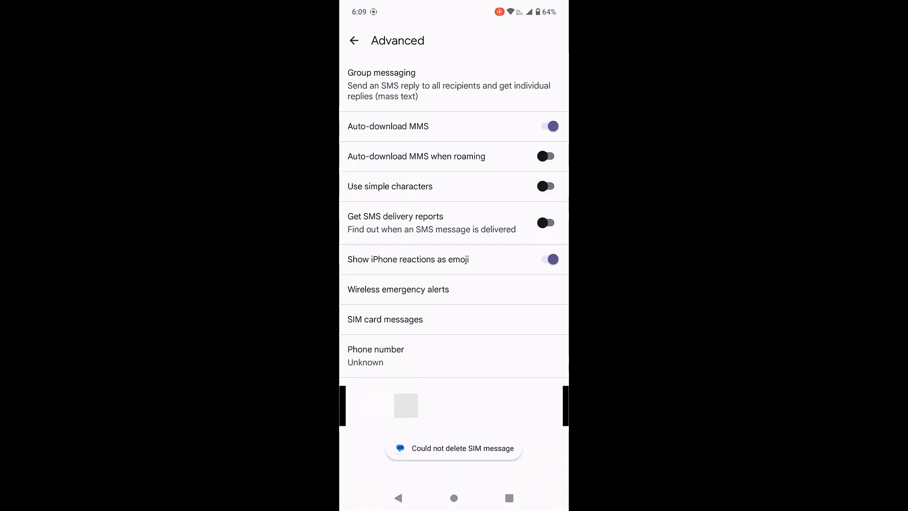
click(354, 40)
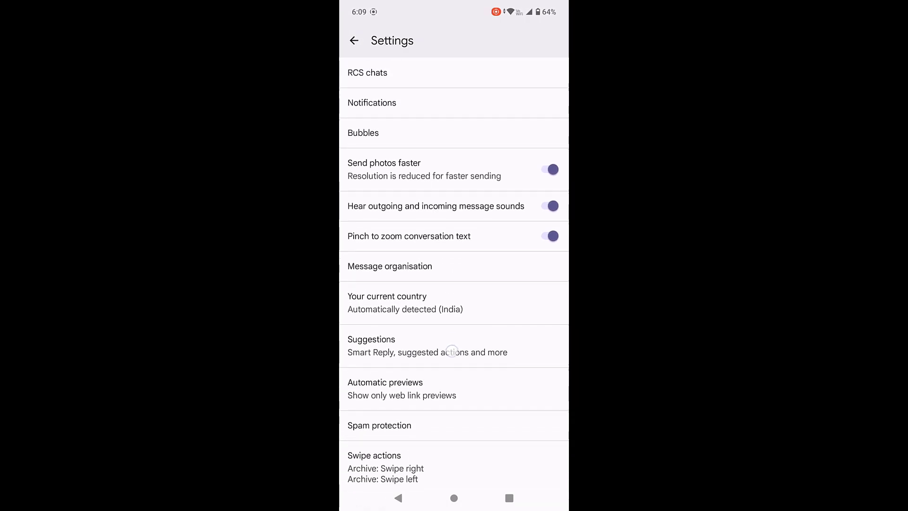
In Message organisation, enable View messages by category and keep All as primary view
click(389, 266)
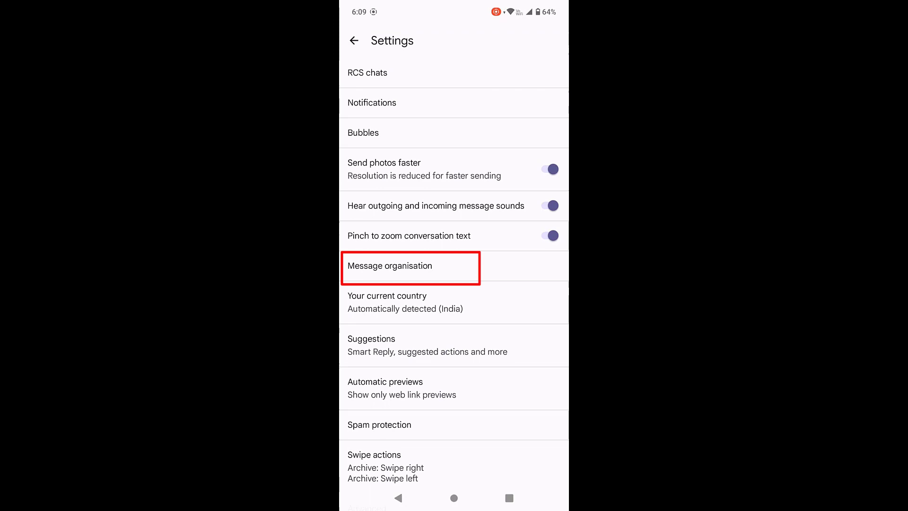
click(389, 265)
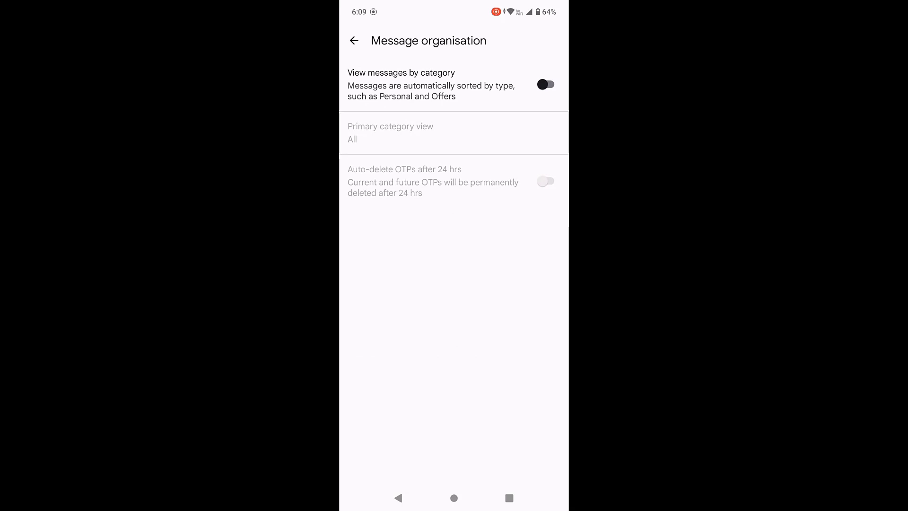
click(545, 85)
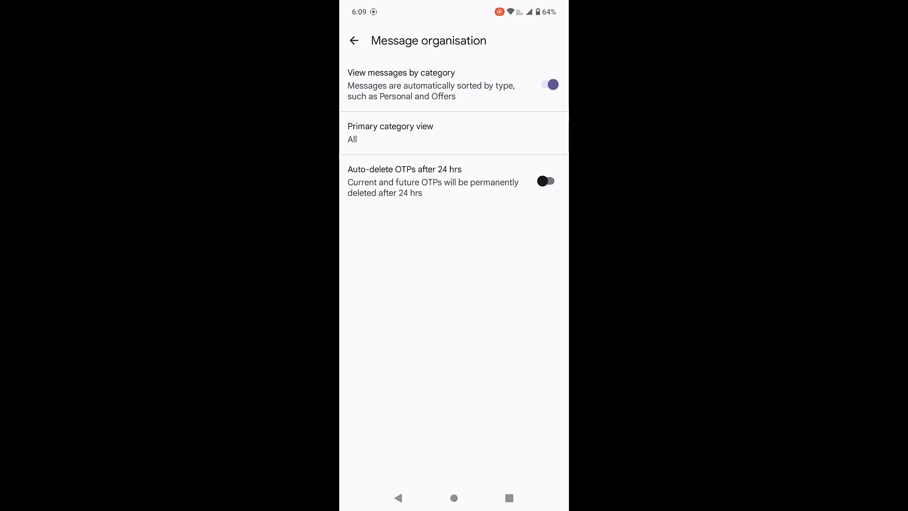
click(390, 132)
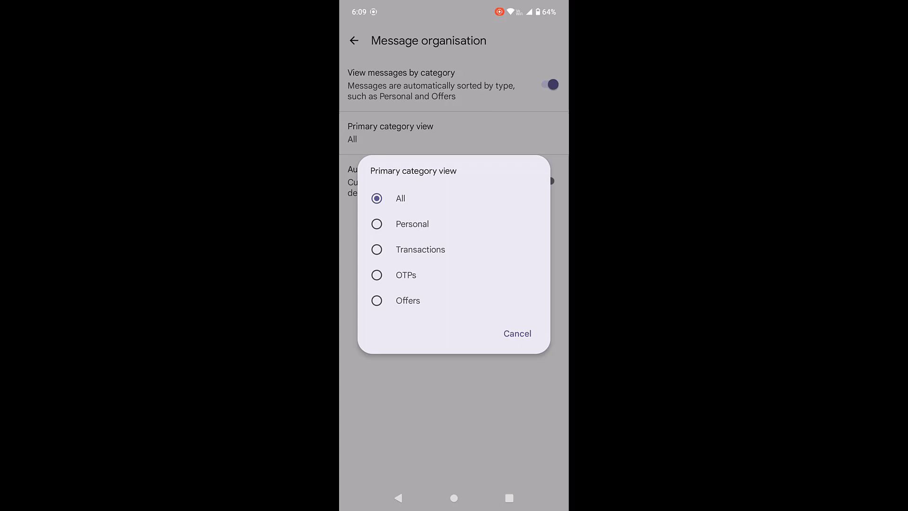
click(516, 333)
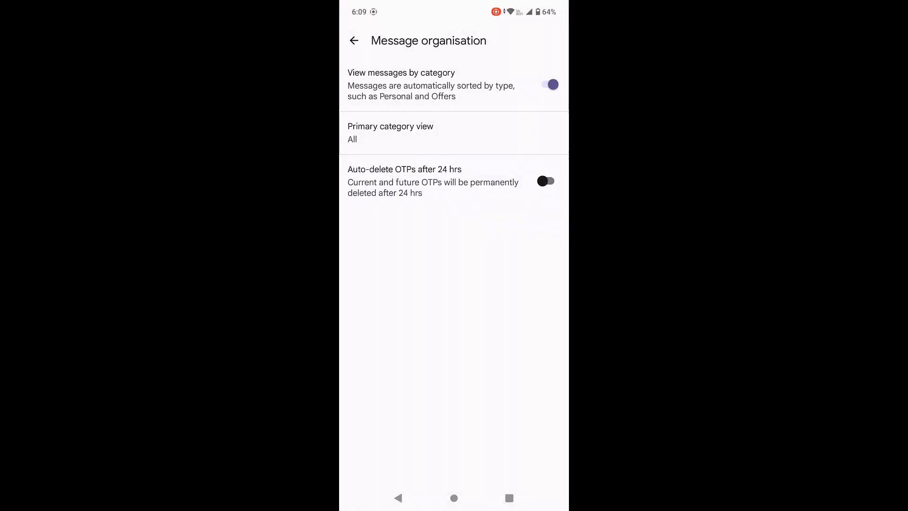
click(353, 41)
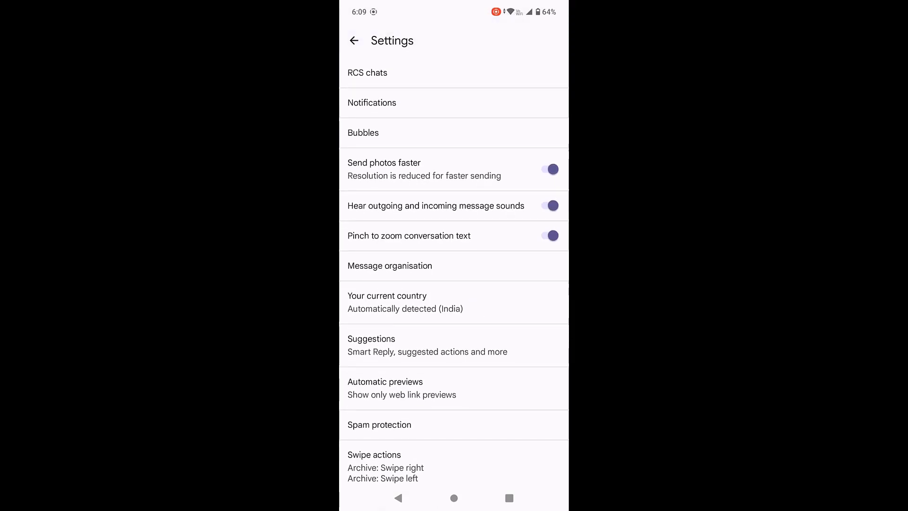
Exit Google Messages to the phone's home screen
click(453, 498)
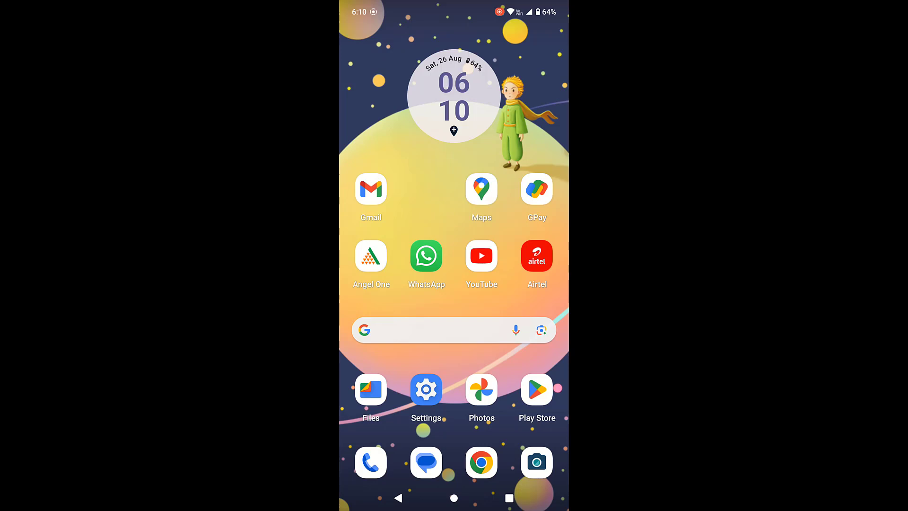
Choose Messages as the SMS app under Settings > Apps > Default apps
click(425, 389)
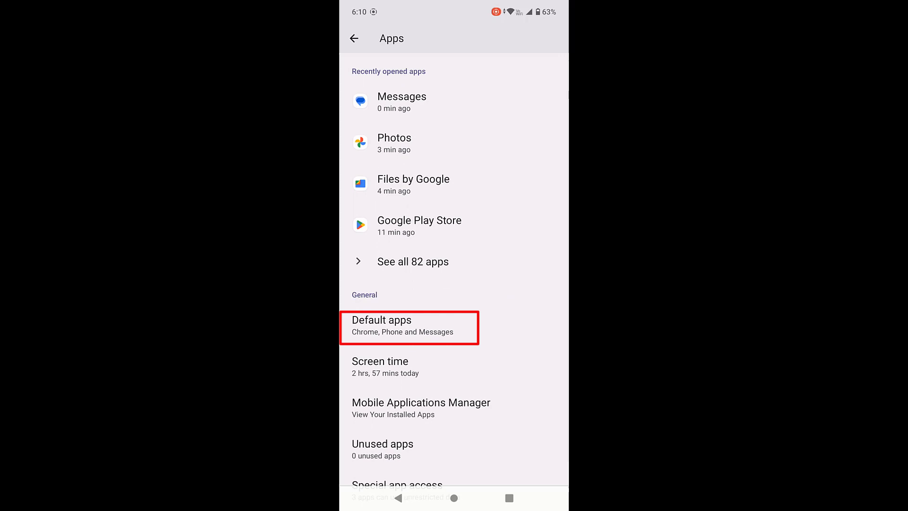
click(409, 326)
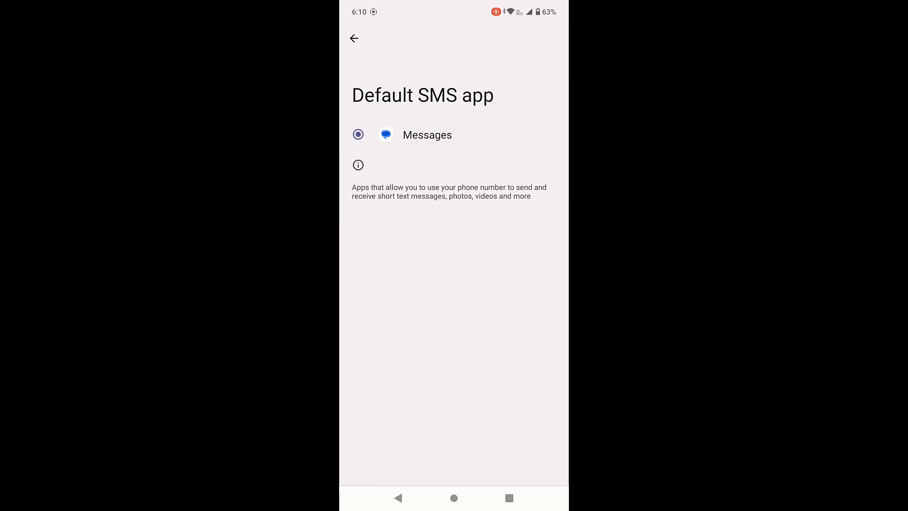
click(353, 38)
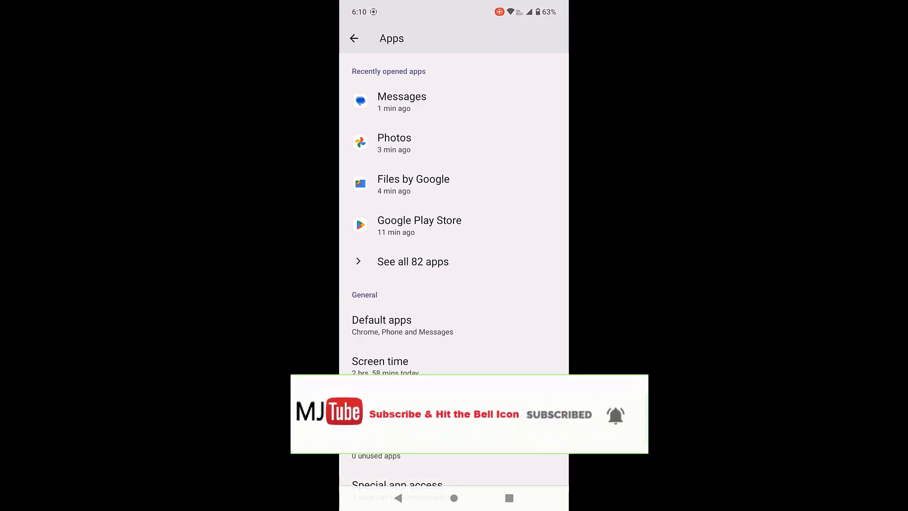
Open Messages' App info and its Storage and cache page showing 247 MB
click(413, 261)
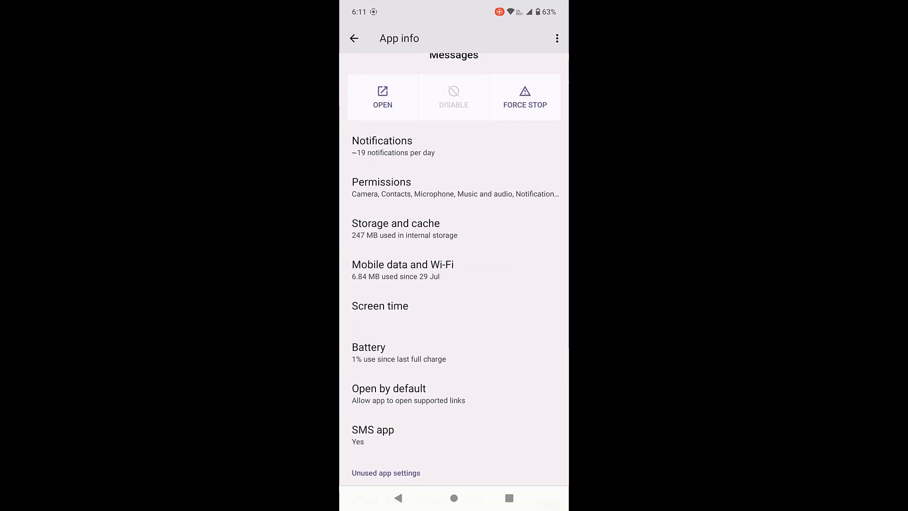
scroll(down, 3)
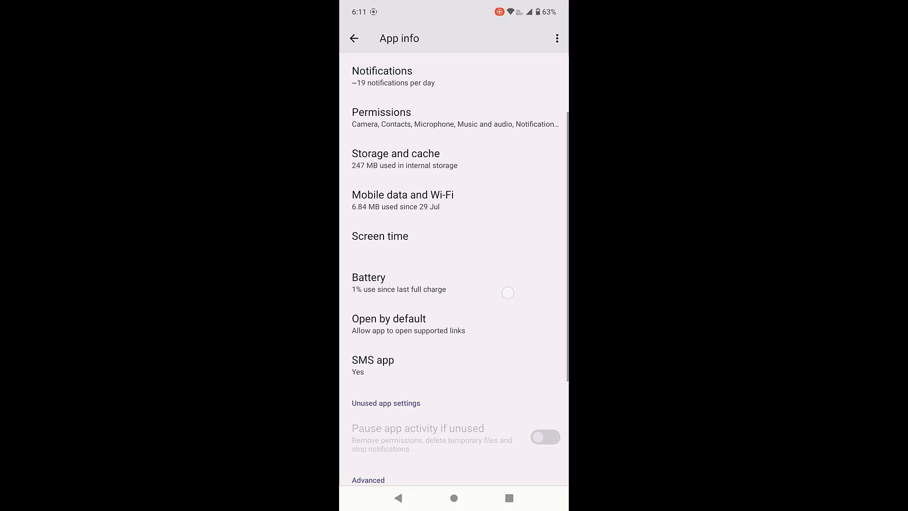
click(373, 360)
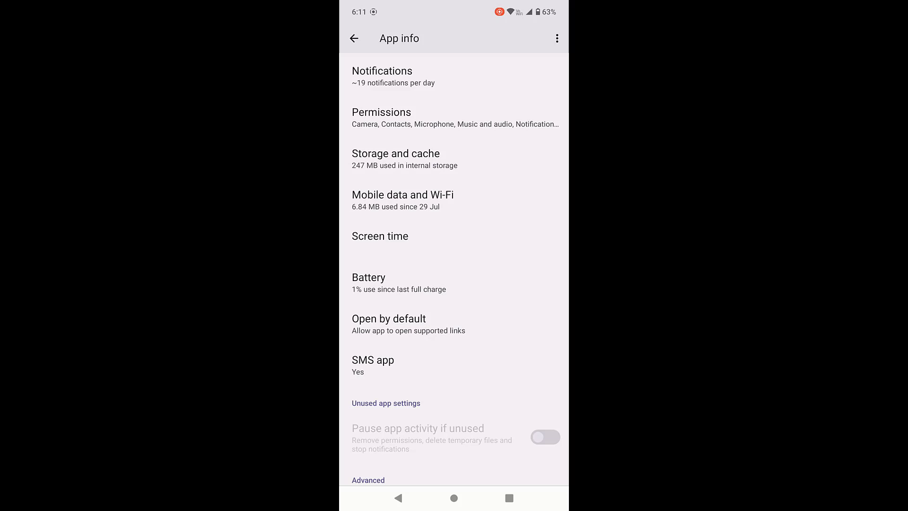
scroll(down, 3)
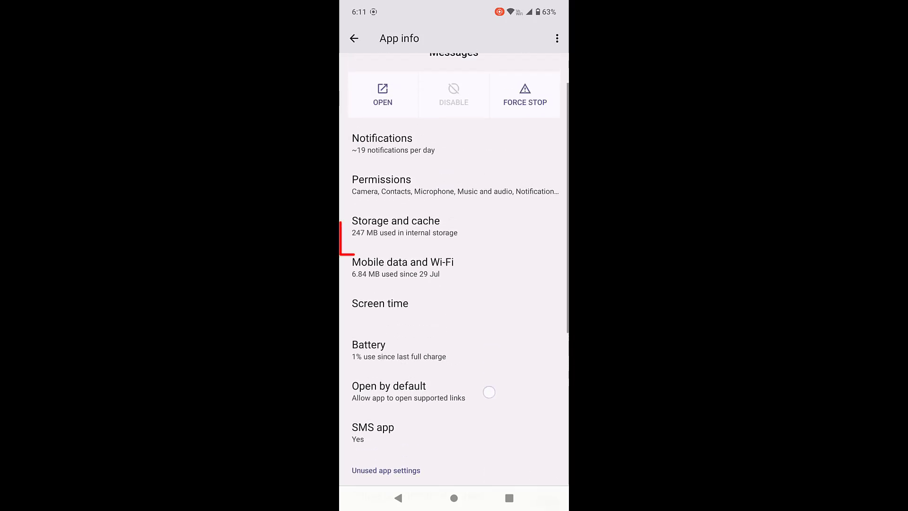
click(395, 226)
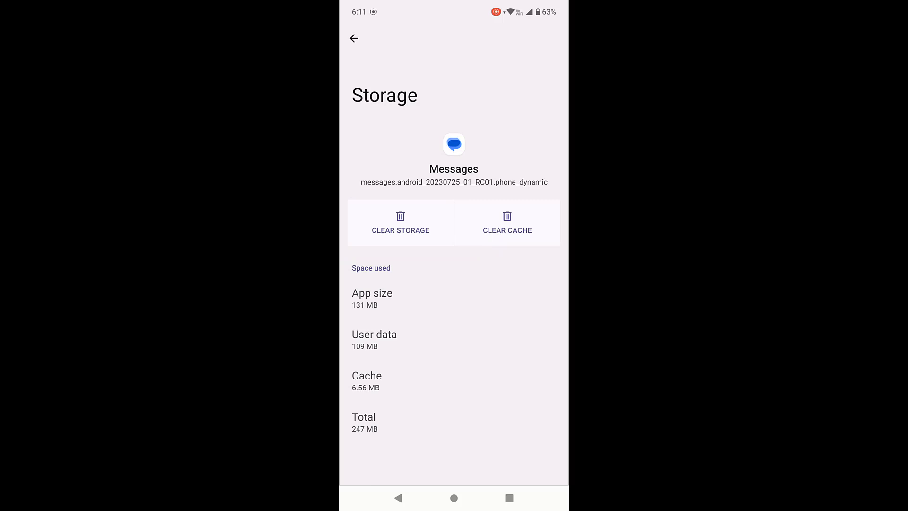
Clear Messages' cache and storage, confirming with OK, reducing it to 131 MB
click(505, 222)
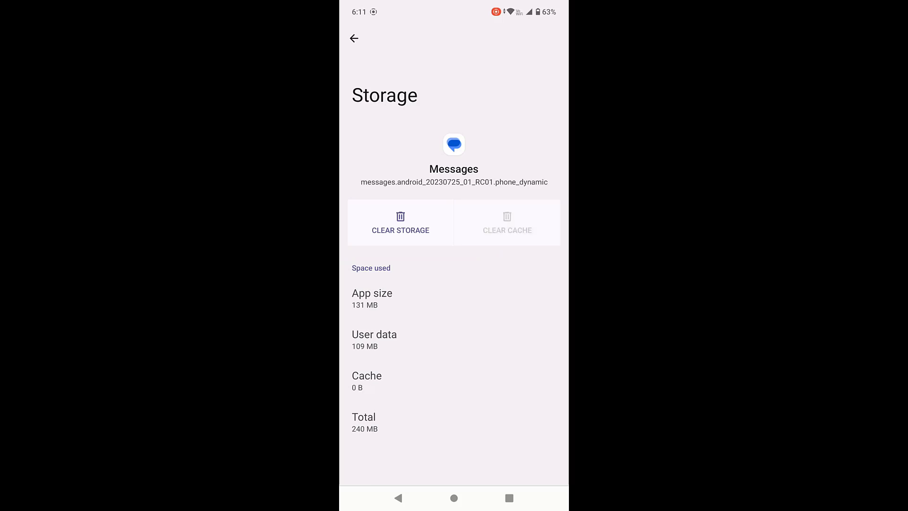
click(400, 226)
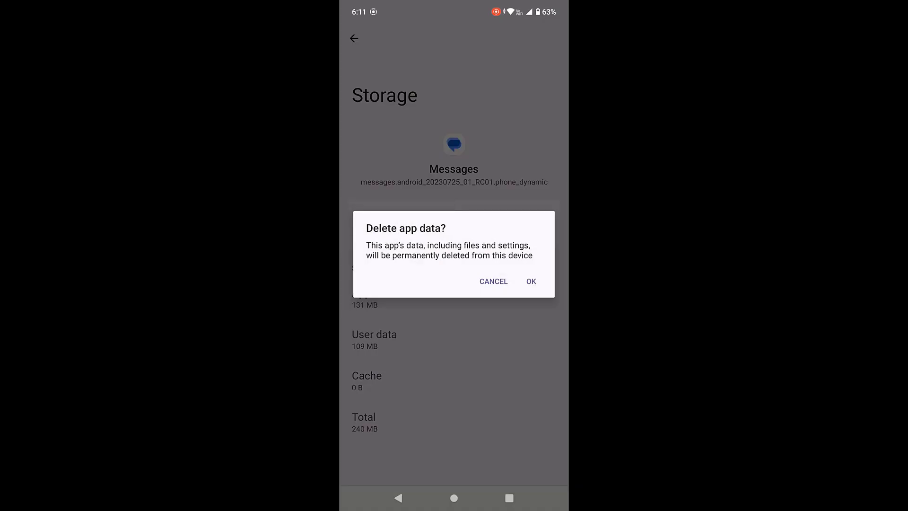
click(530, 280)
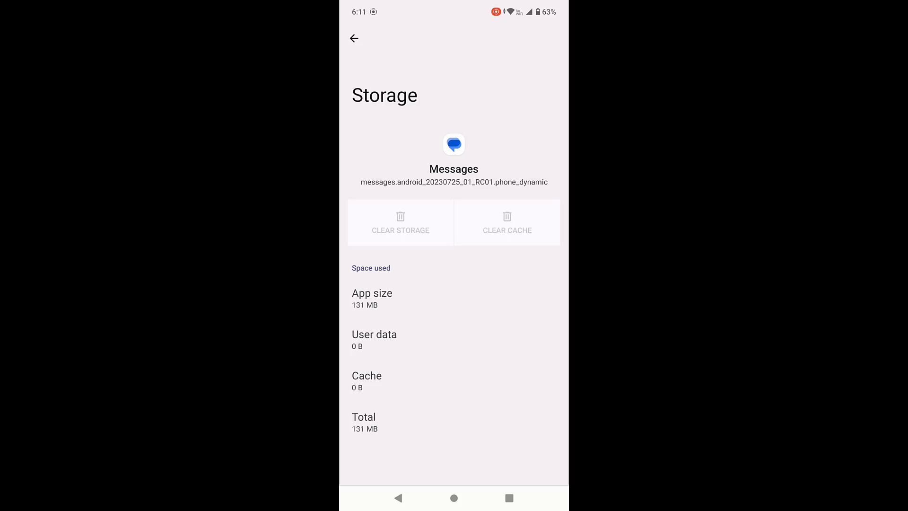
Back out of Android Settings to the home screen
click(354, 39)
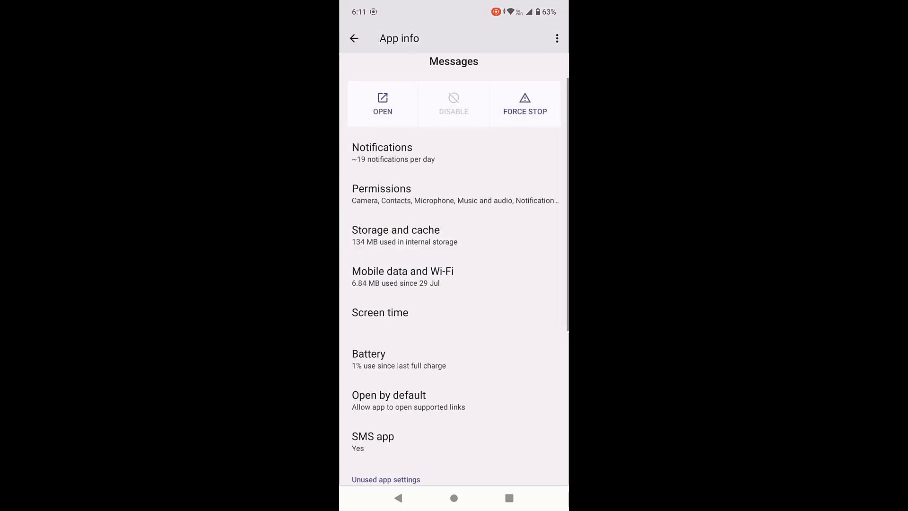
click(353, 38)
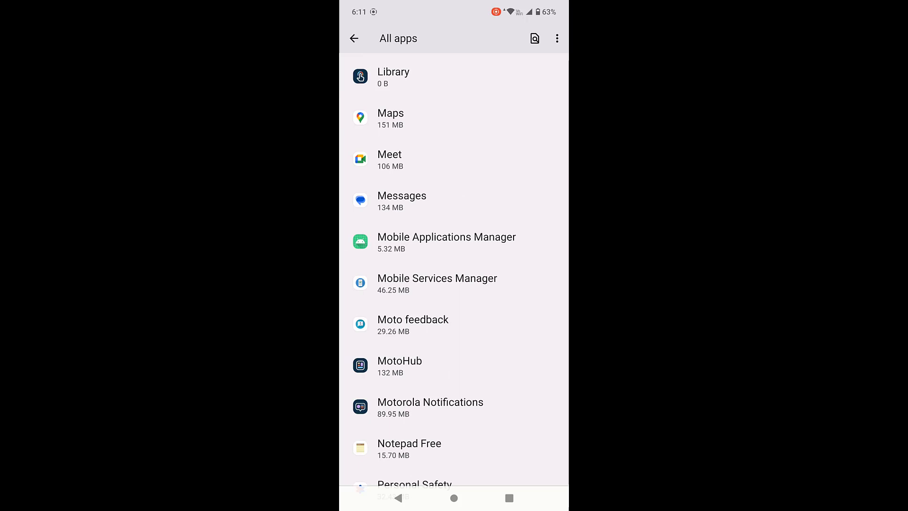
click(354, 38)
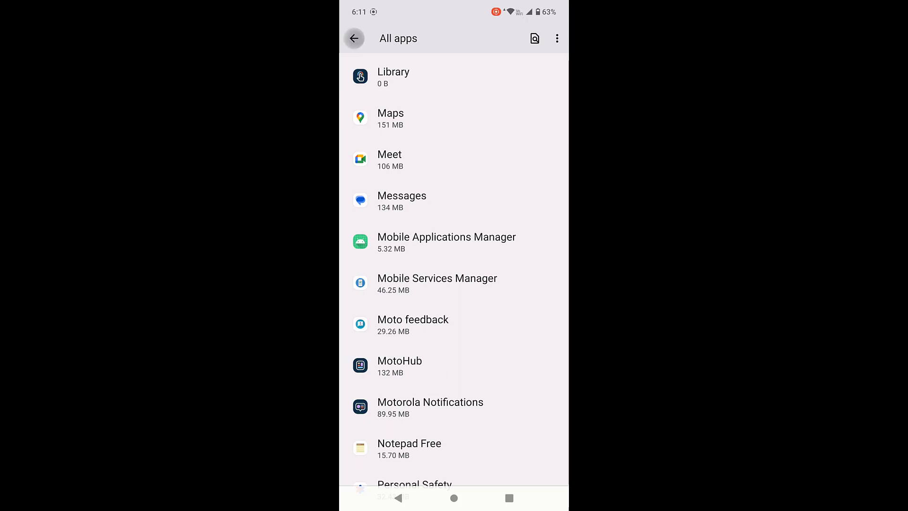
click(354, 38)
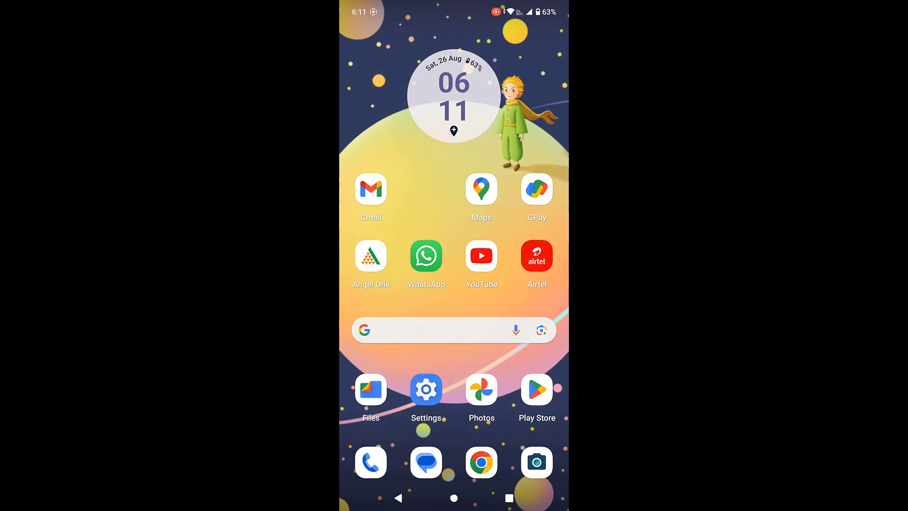
Review installed apps under Play Store's Manage apps and device, then relaunch Messages
click(536, 389)
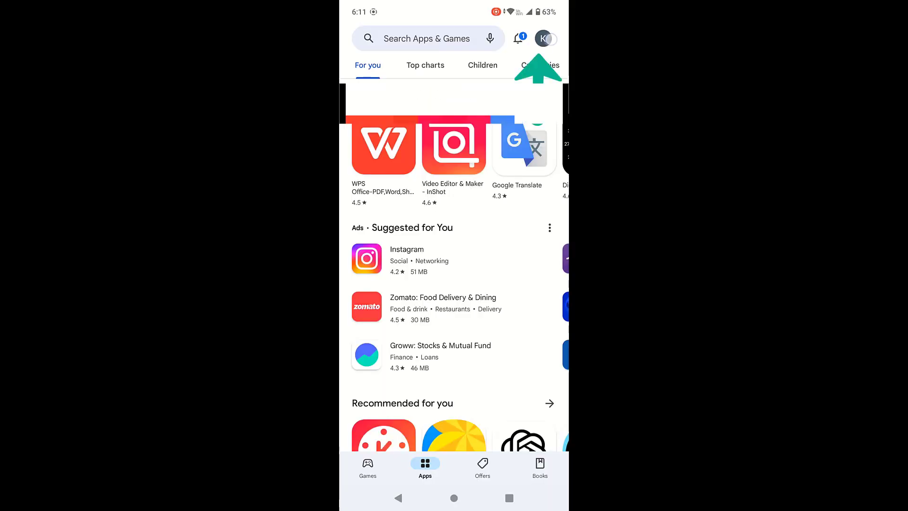
click(543, 39)
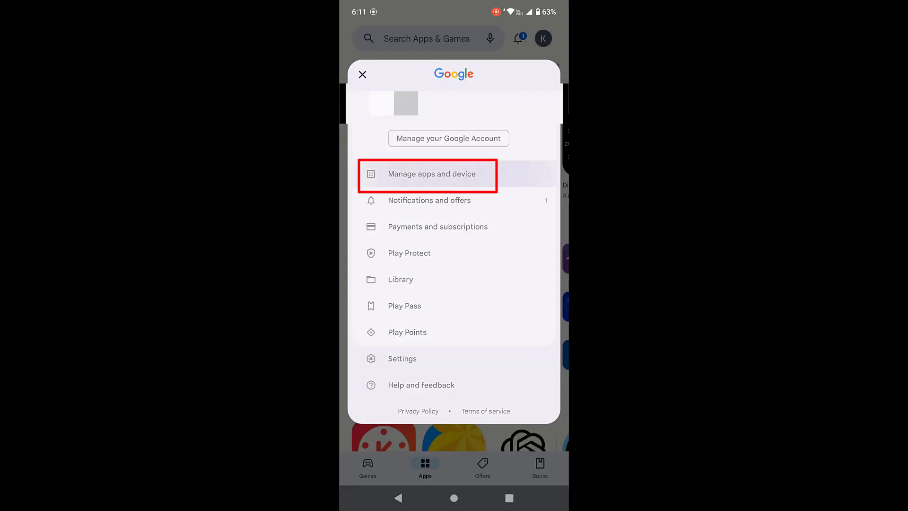
click(430, 174)
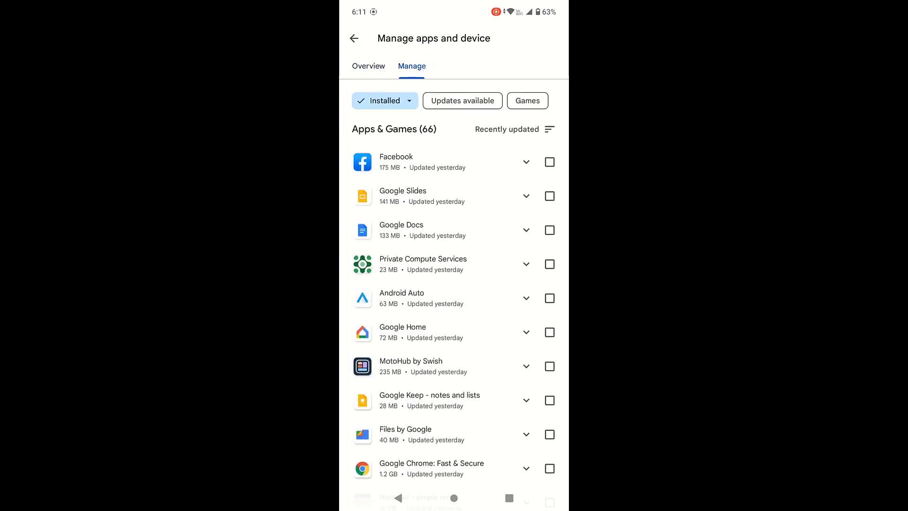
scroll(down, 3)
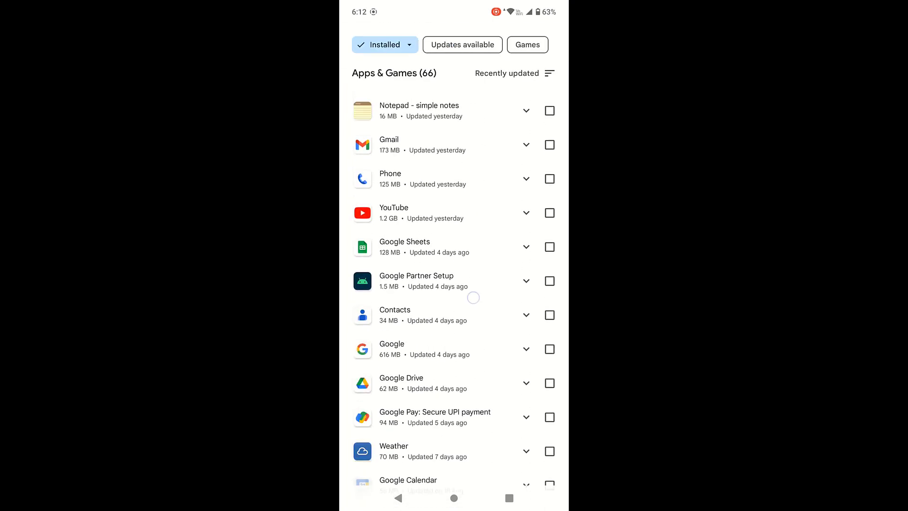
scroll(down, 3)
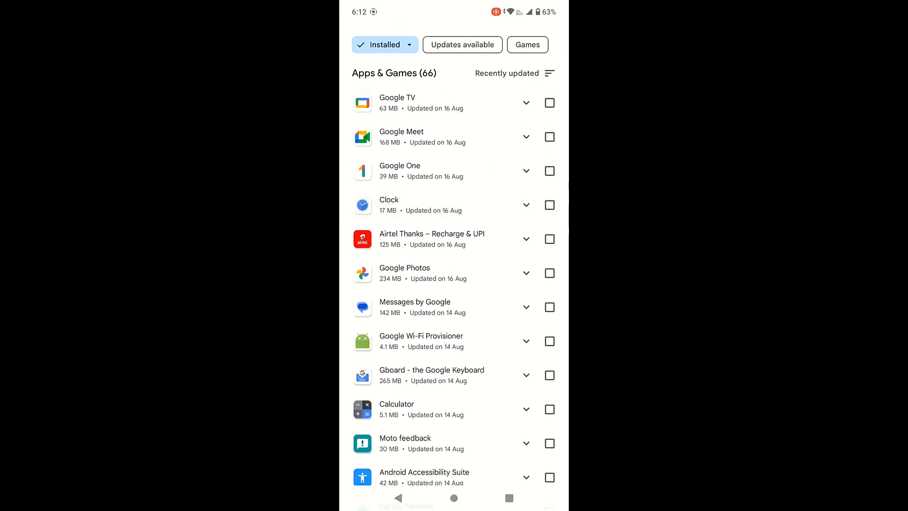
click(414, 301)
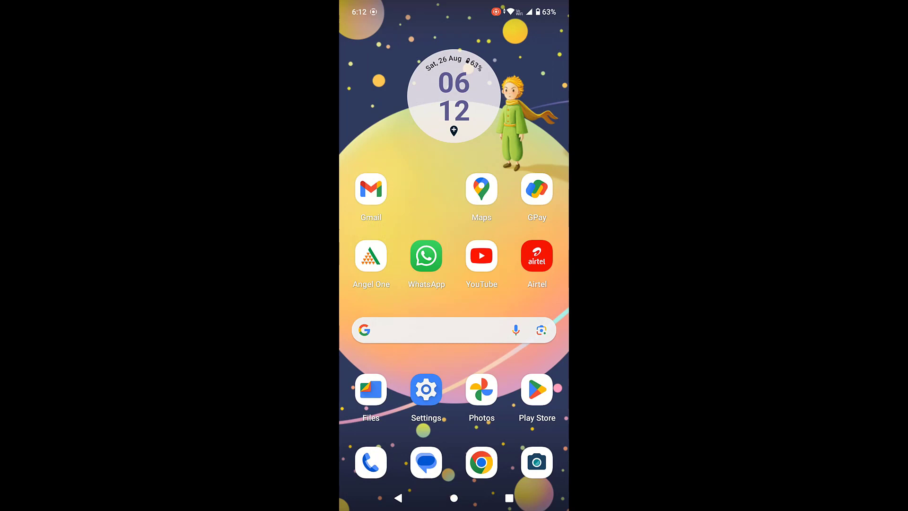
click(426, 462)
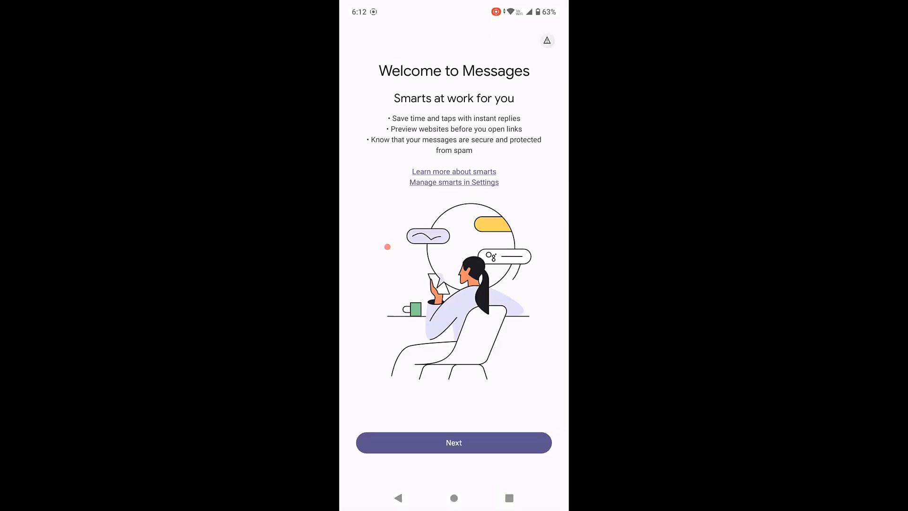